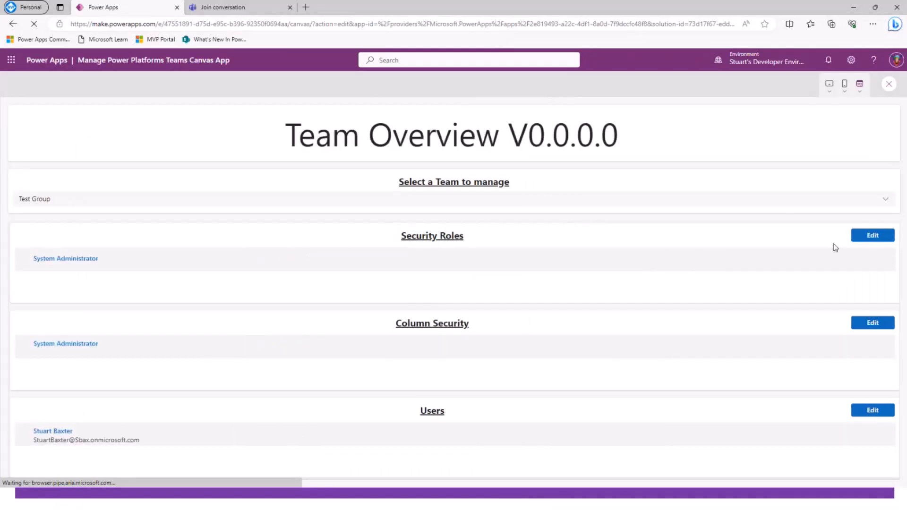
Choose Another Group in the 'Select a Team to manage' combo box.
click(453, 199)
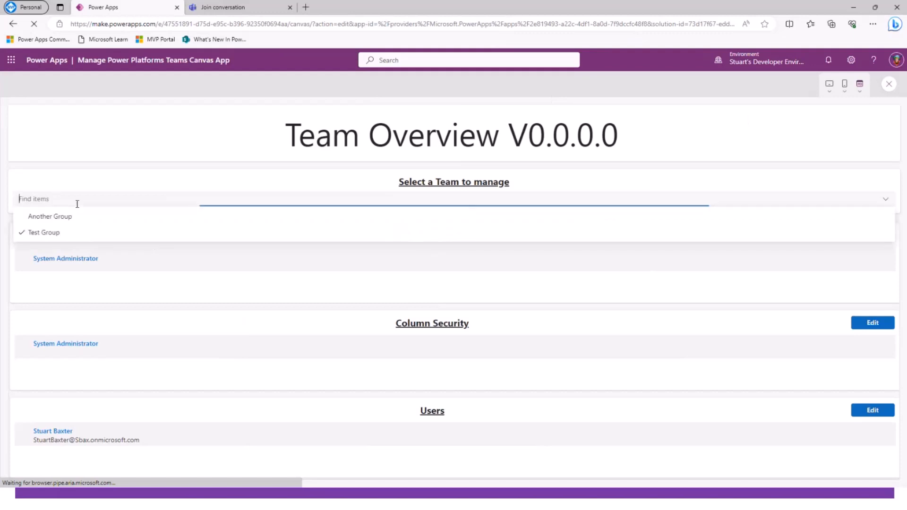
click(49, 216)
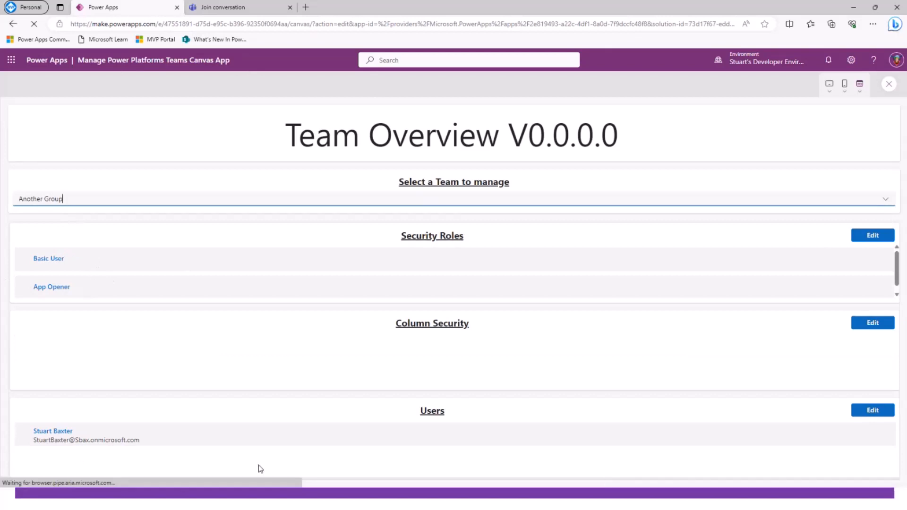
mouse_move(132, 453)
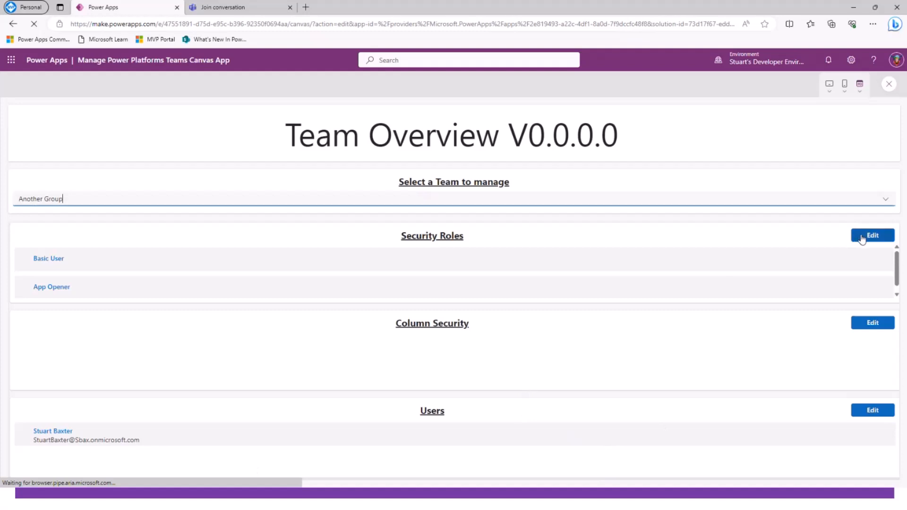
Tick Bot Contributor in the Security Roles sidebar for Another Group, then close it.
click(872, 235)
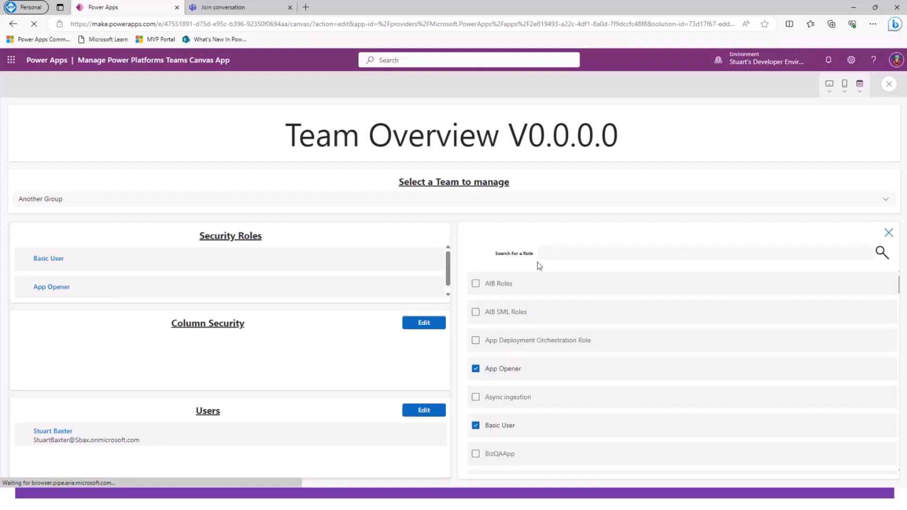
scroll(down, 3)
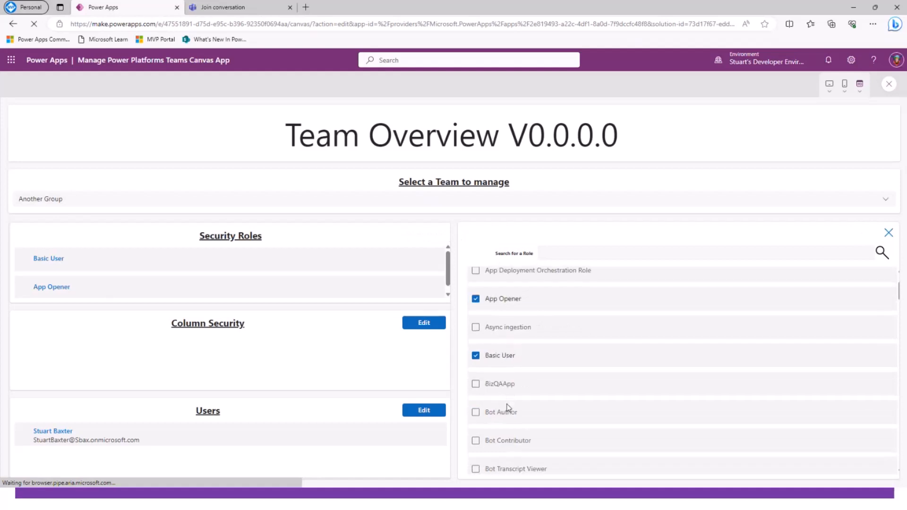
click(475, 372)
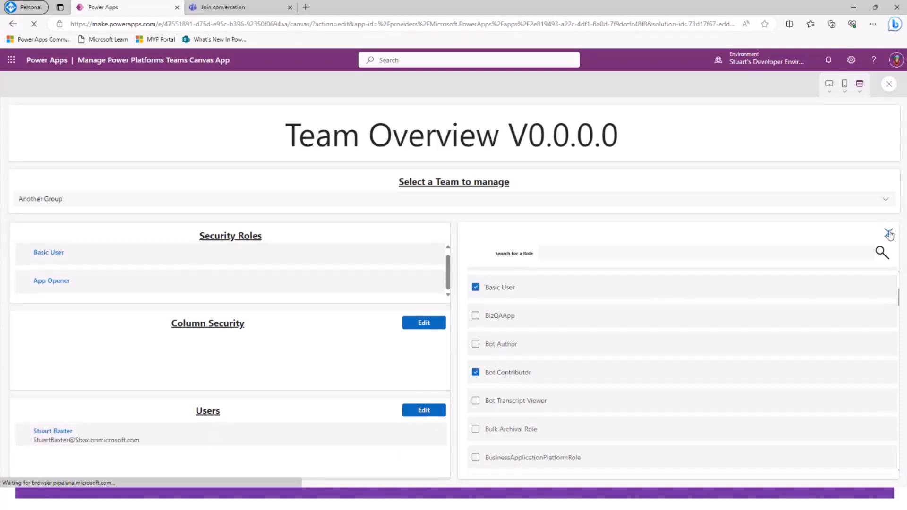
click(889, 233)
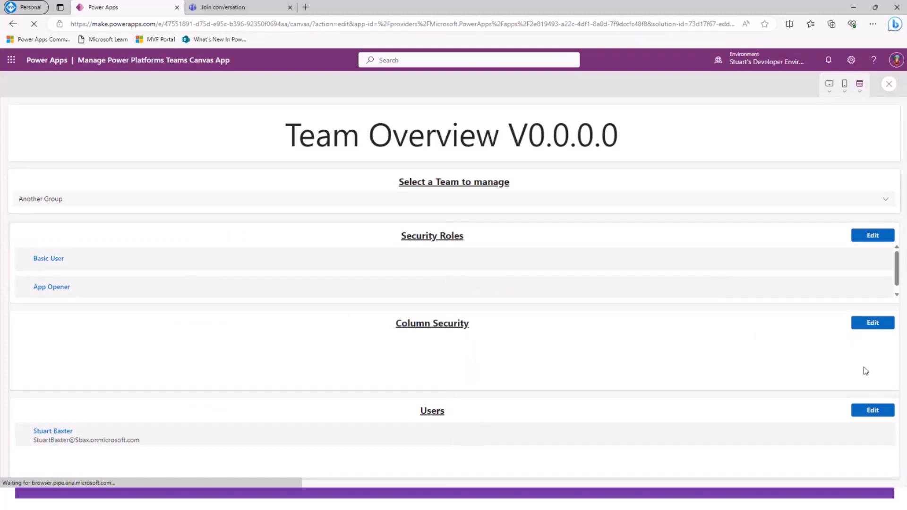
Open the Users edit sidebar for Another Group, then exit the preview to the editor.
click(872, 235)
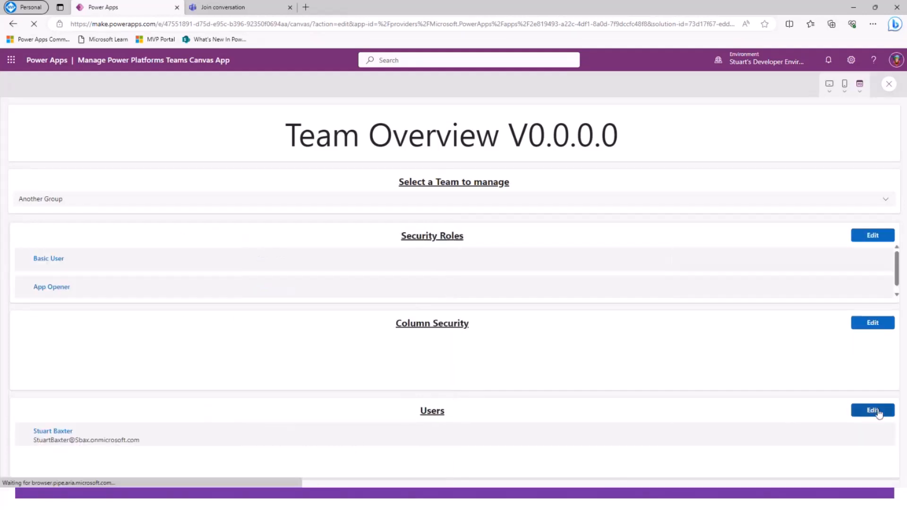
click(872, 410)
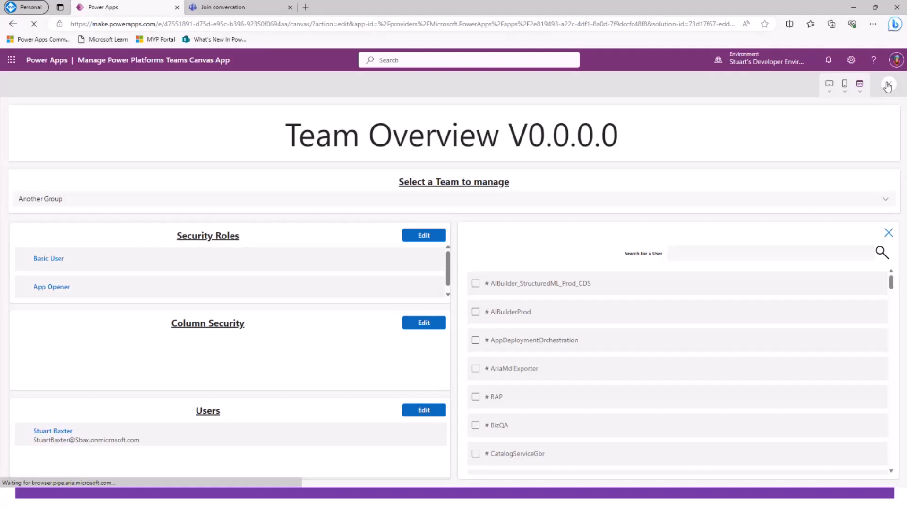
click(888, 85)
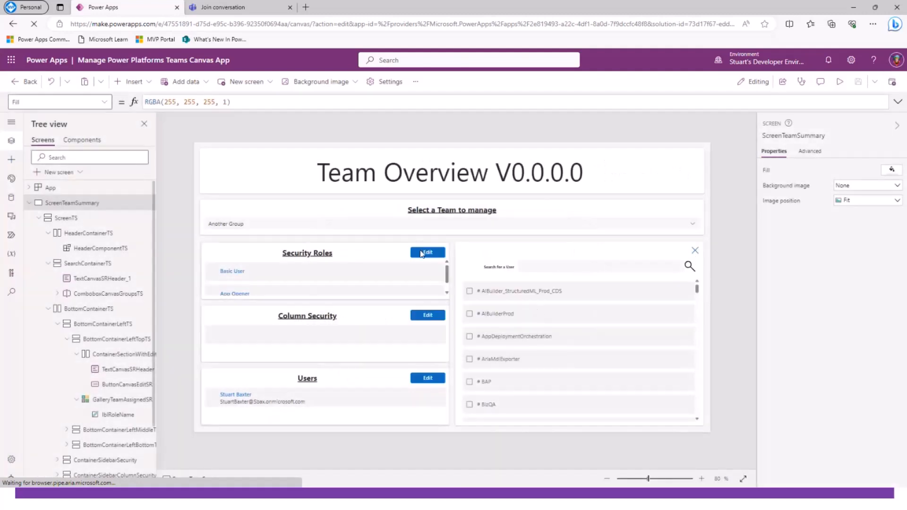
Inspect the Security Roles Edit OnSelect and user checkbox OnCheck, then open Column Security panel.
click(427, 253)
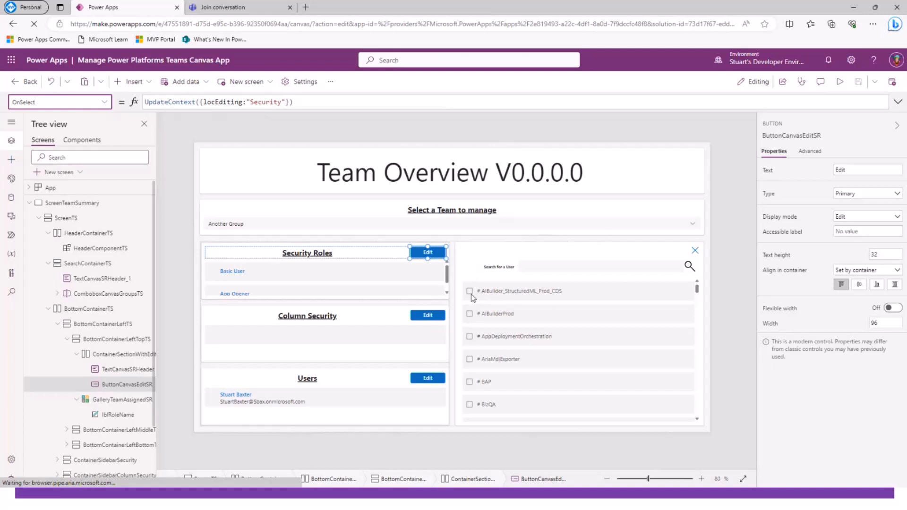
click(520, 291)
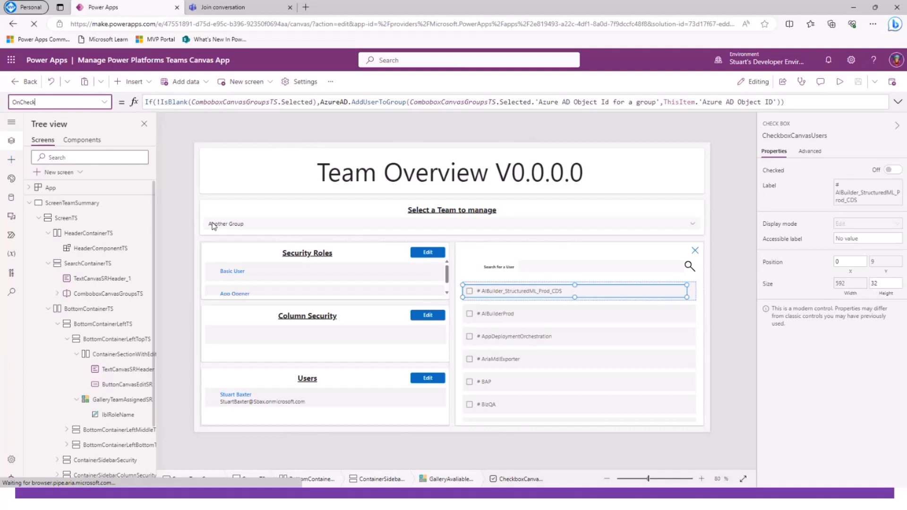
mouse_move(439, 311)
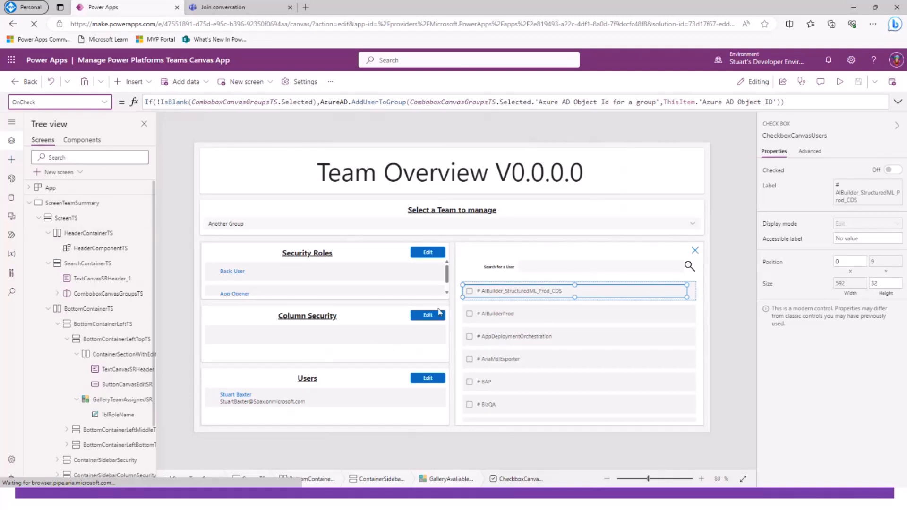
click(427, 315)
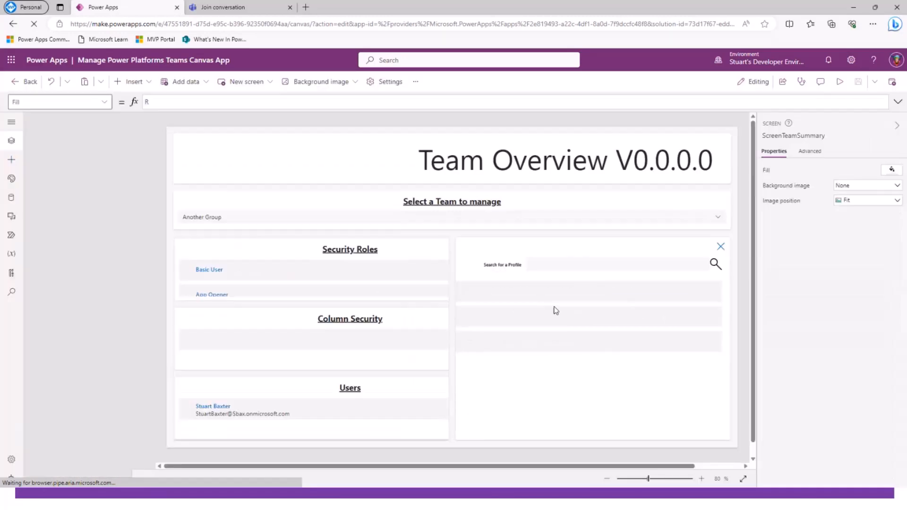
Select the profile gallery checkbox and view its OnCheck Relate(ThisItem.Teams, ...) formula.
click(11, 141)
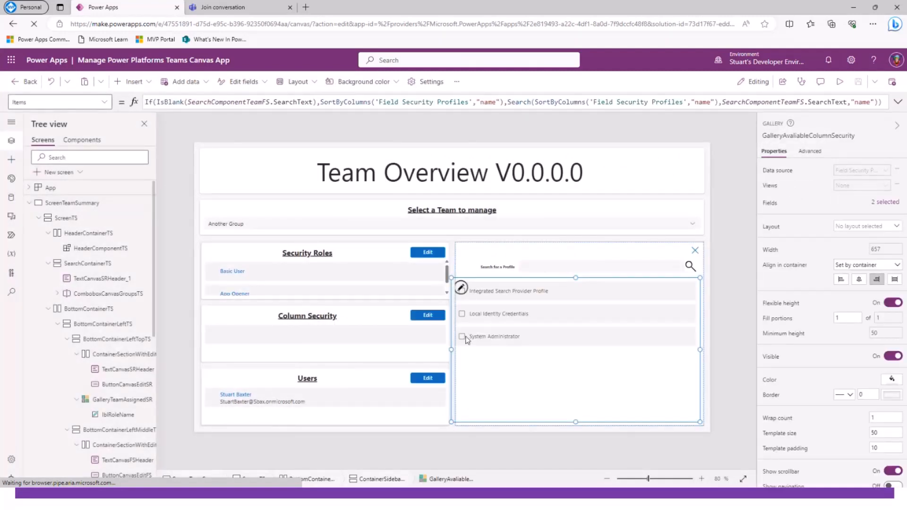
click(509, 291)
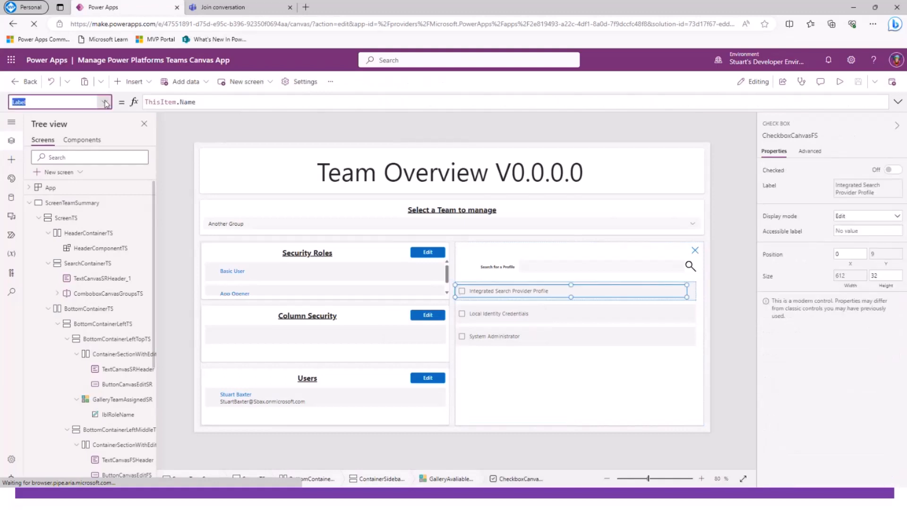
click(104, 102)
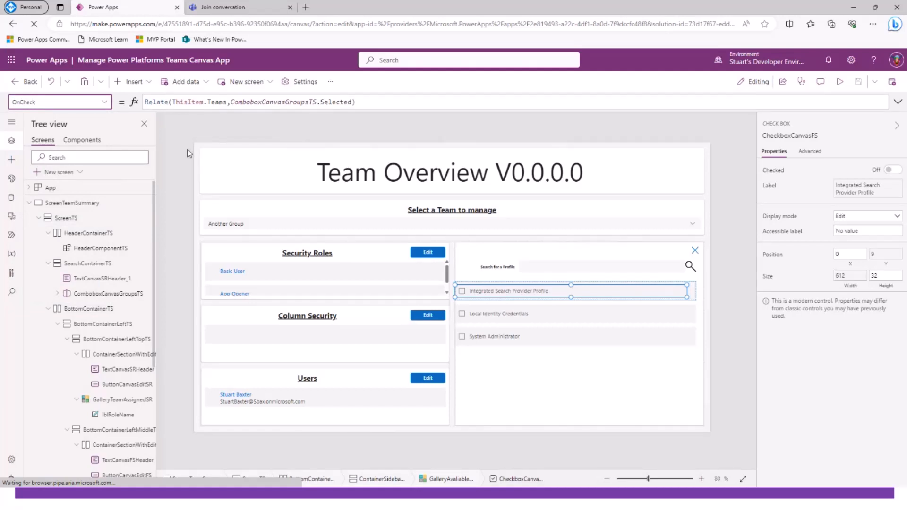
mouse_move(227, 189)
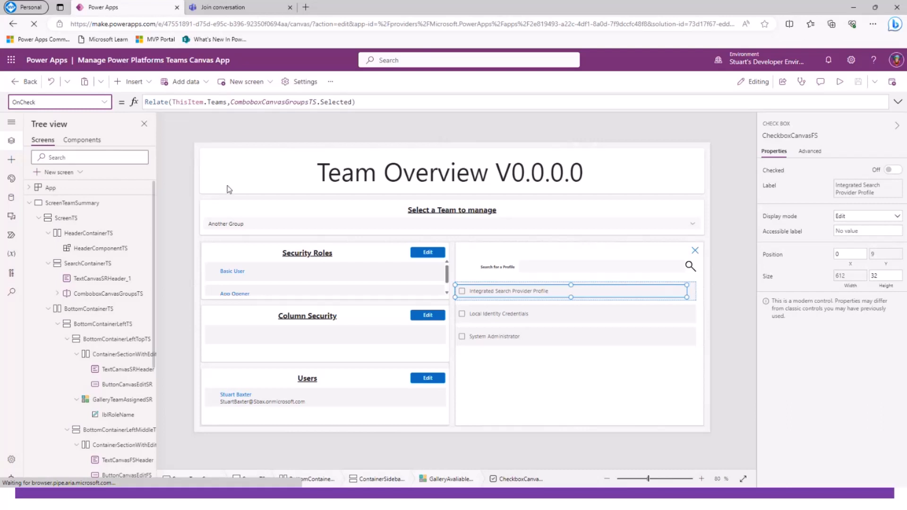